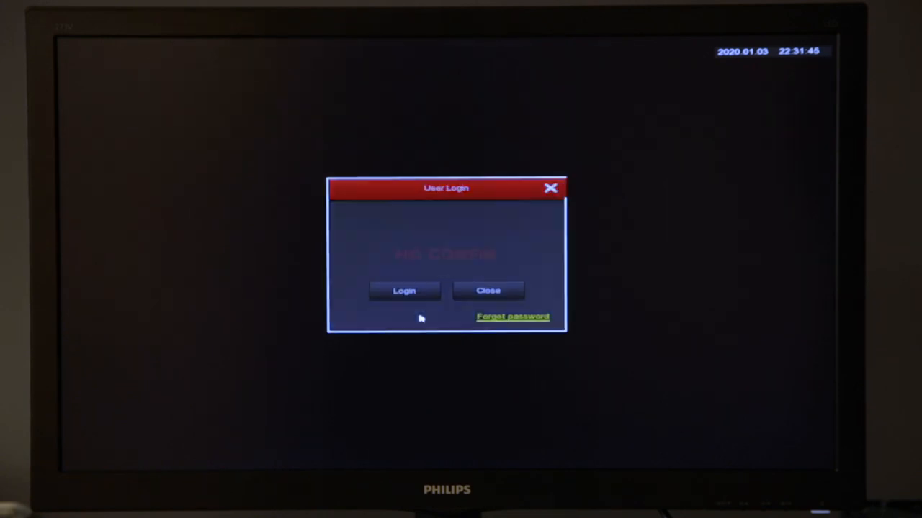
click(447, 244)
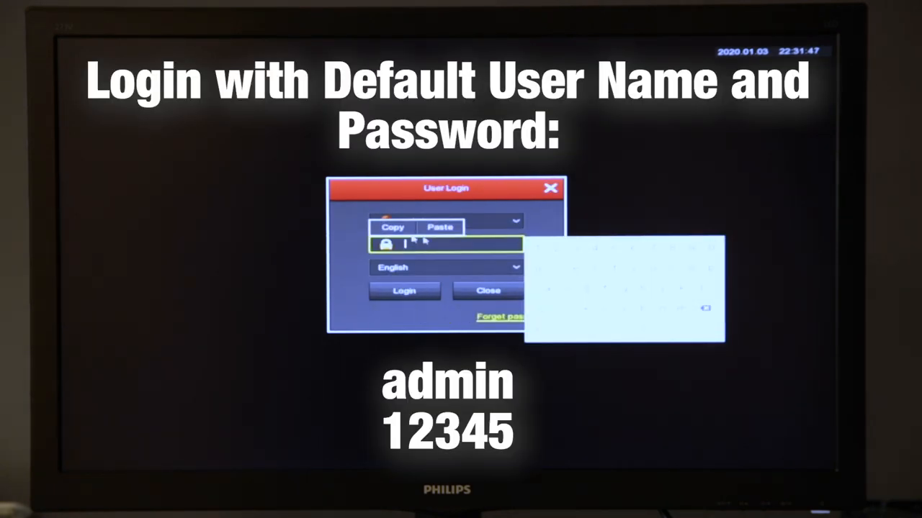
click(403, 291)
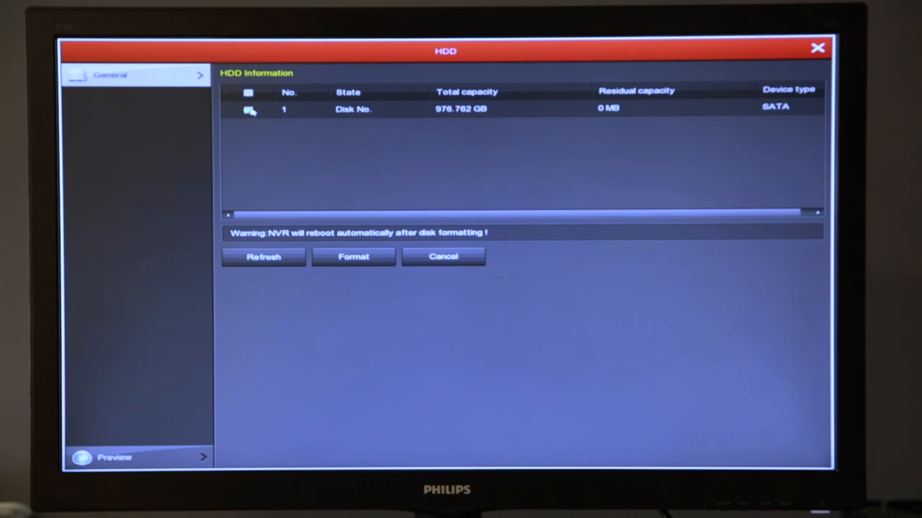
Step: Format hard disk 1 (976.762 GB SATA), confirming the erase and the success tip
click(248, 110)
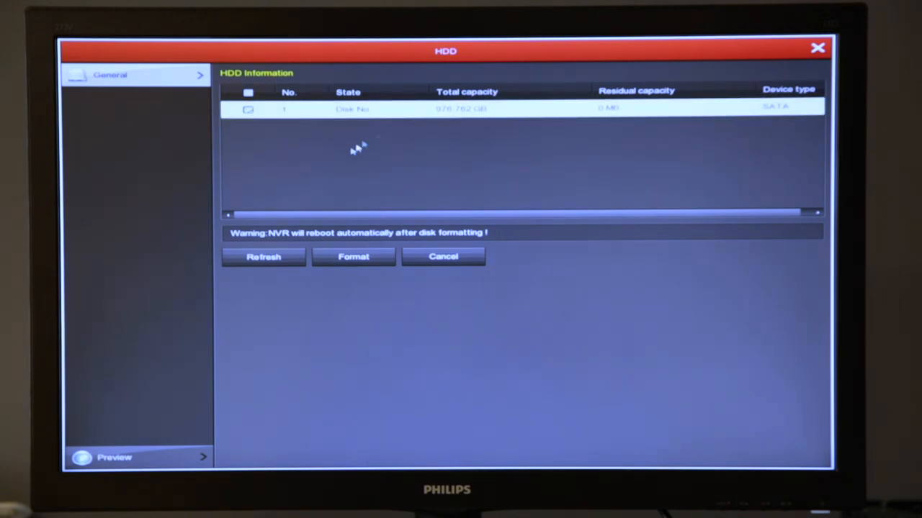
click(353, 257)
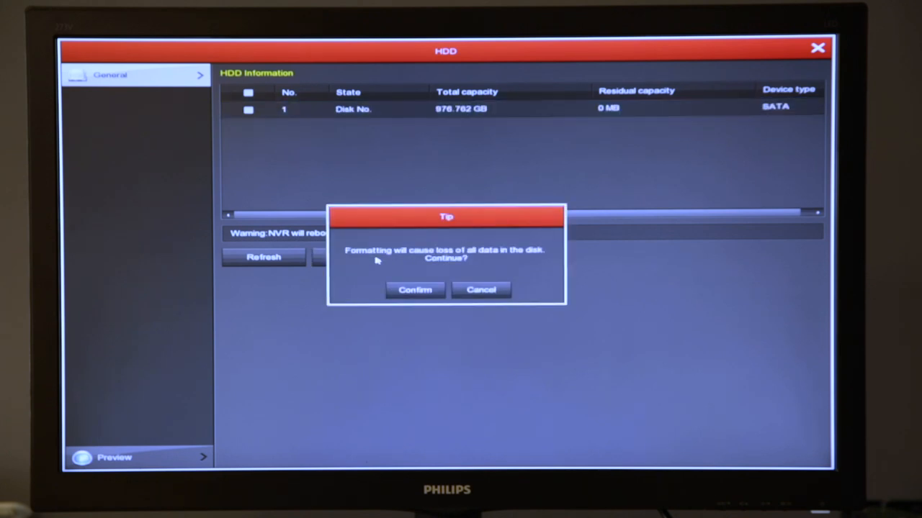
mouse_move(415, 290)
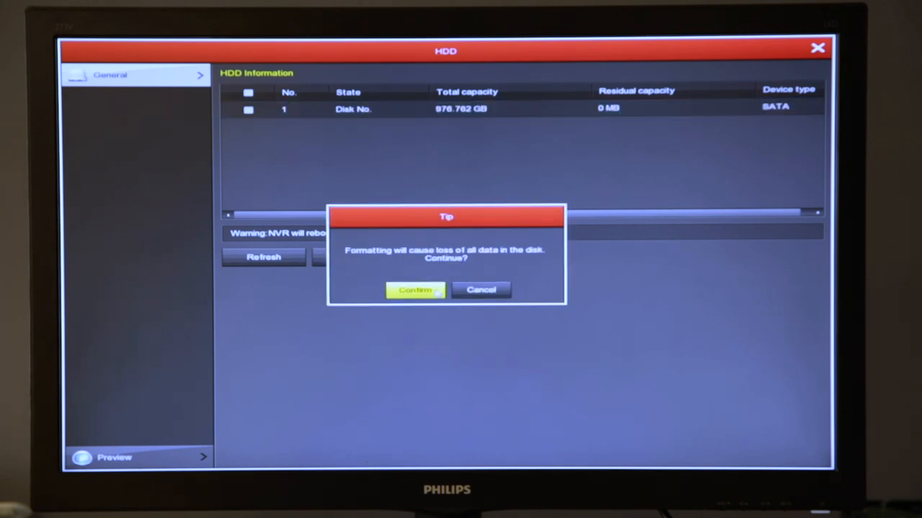
click(415, 289)
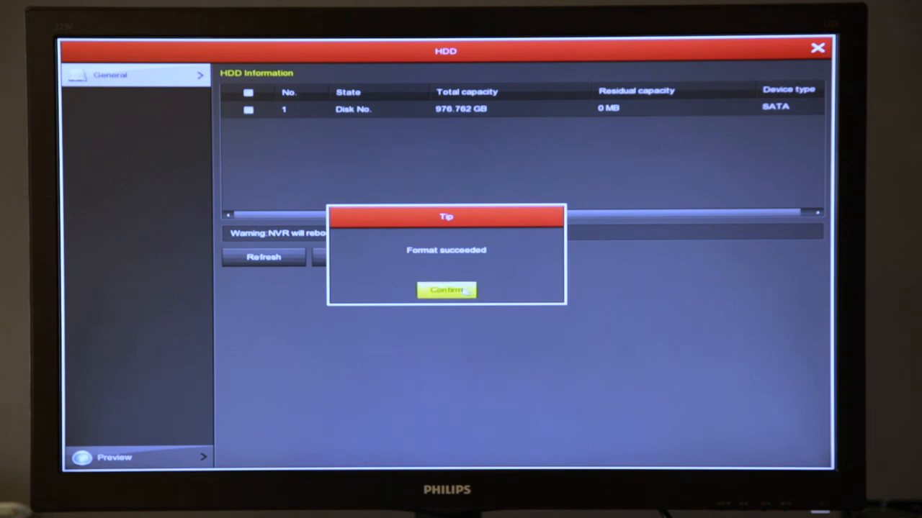
click(446, 291)
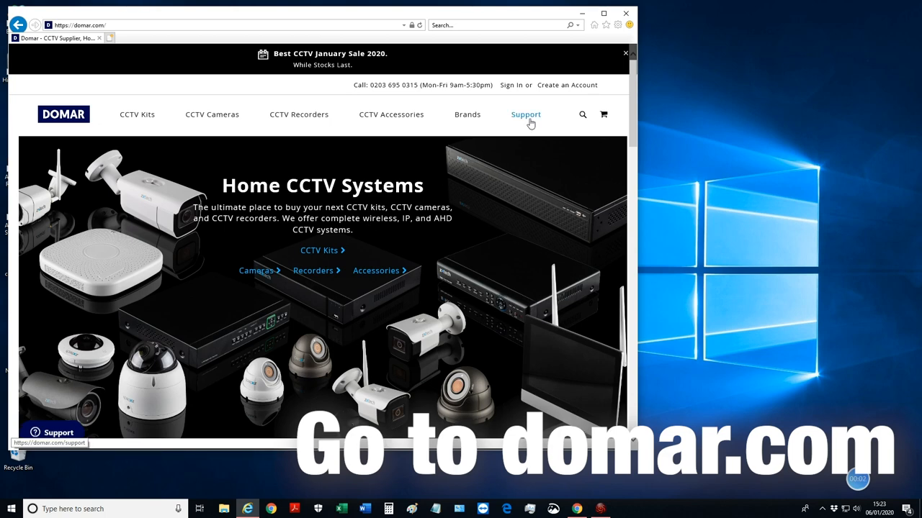
Step: From Domar Support > IP Firmware and Software > Tools, download the Search Tool for Windows
click(526, 114)
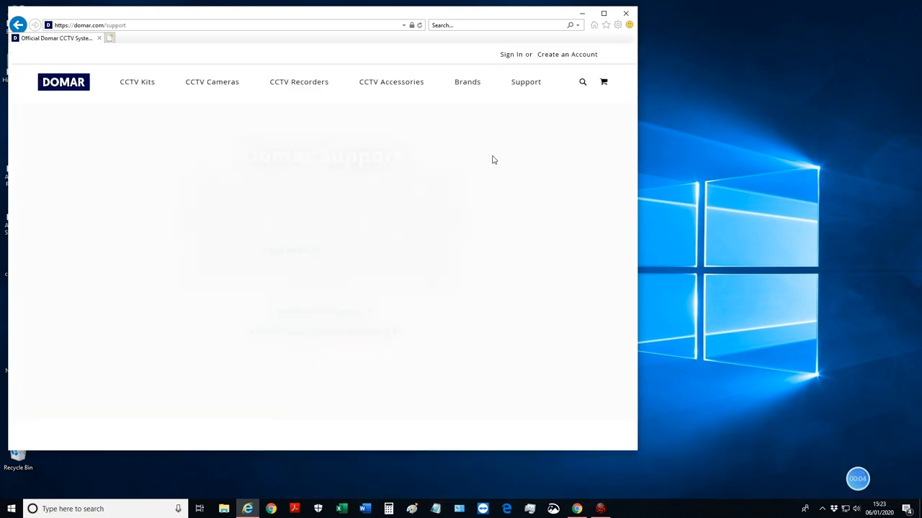
scroll(down, 3)
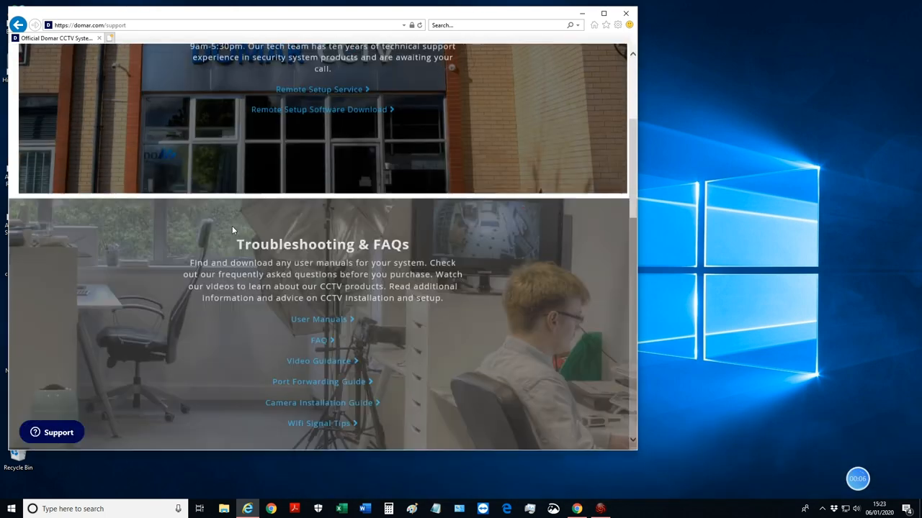
scroll(down, 3)
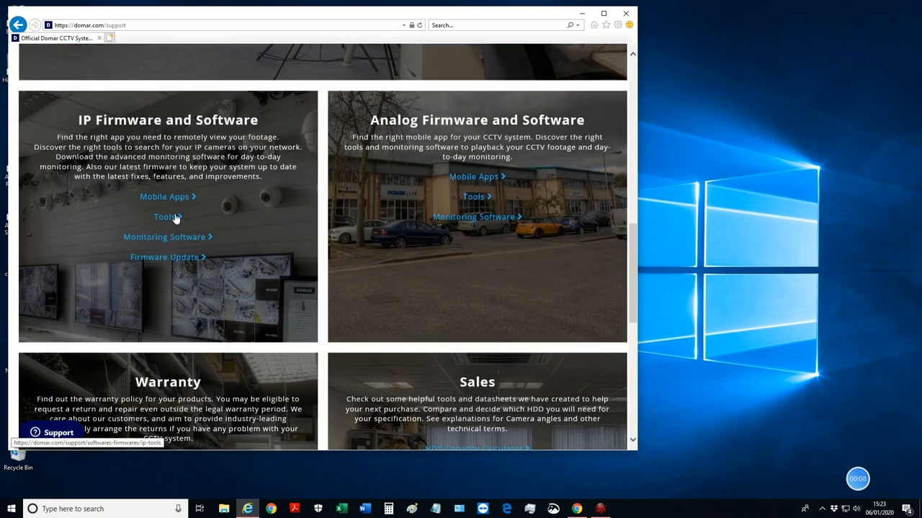
click(165, 216)
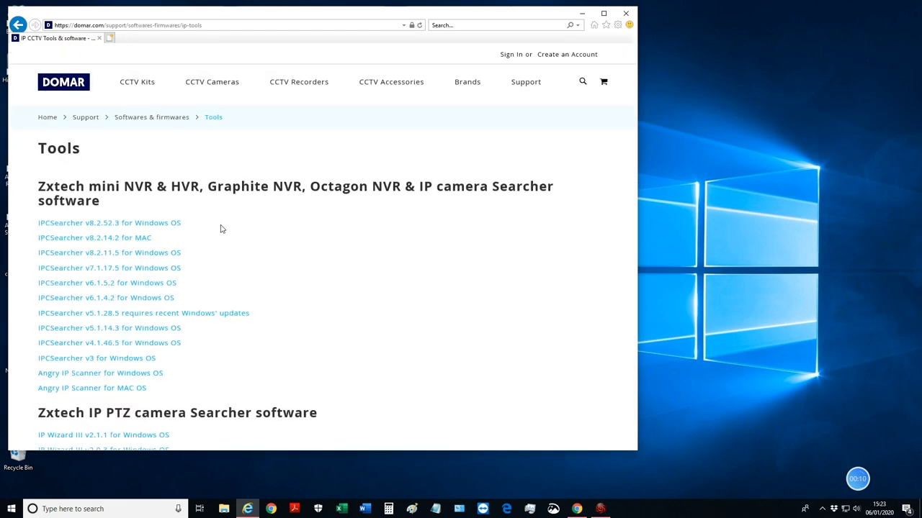
scroll(down, 3)
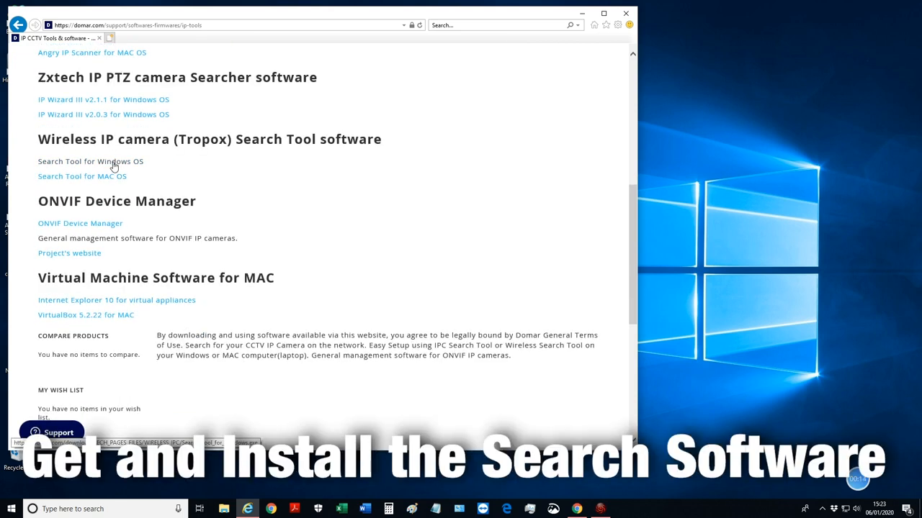
click(89, 161)
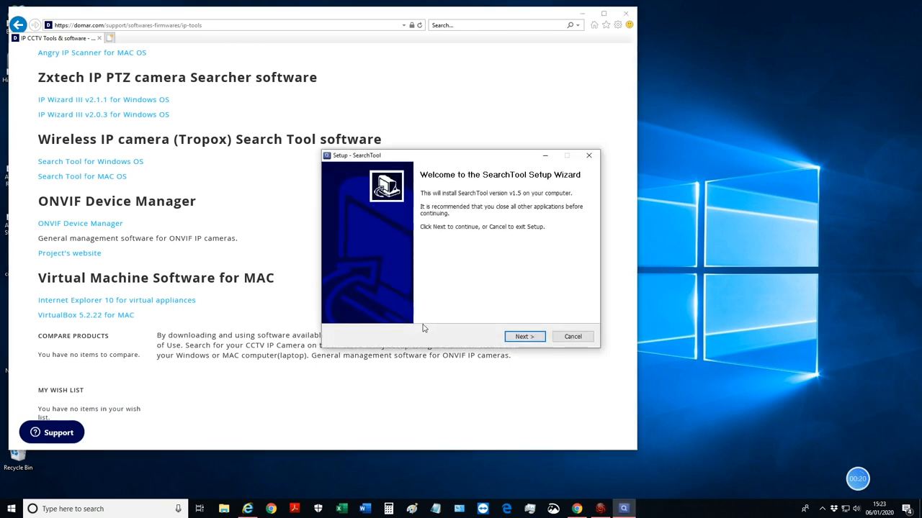
Step: Install SearchTool with defaults, launch it and start the camera device search
click(524, 337)
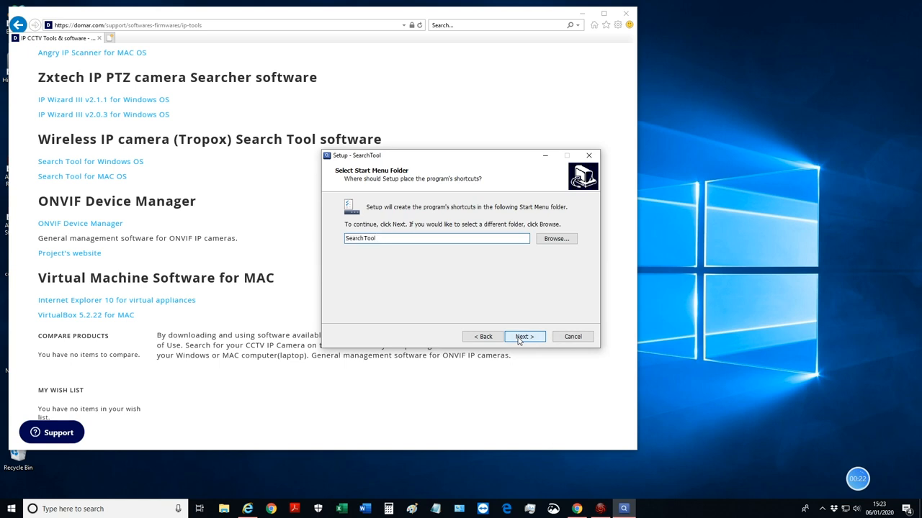
click(524, 337)
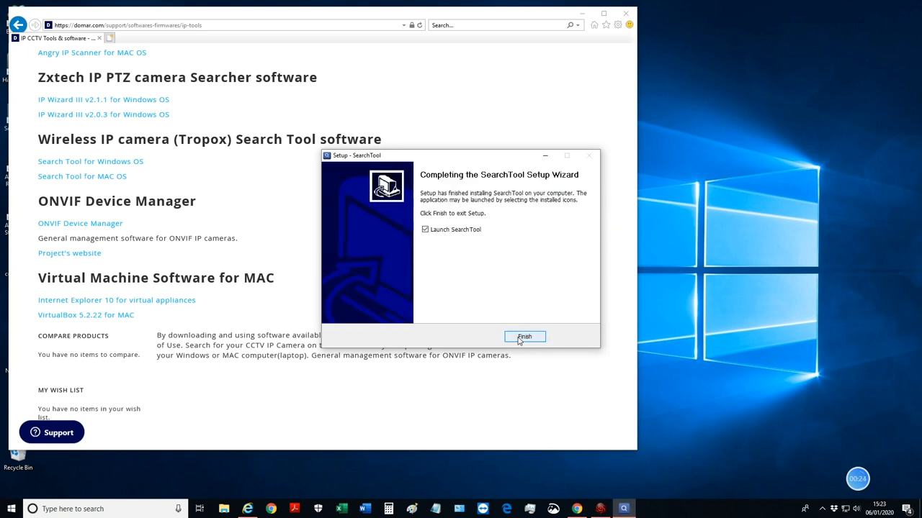
click(524, 337)
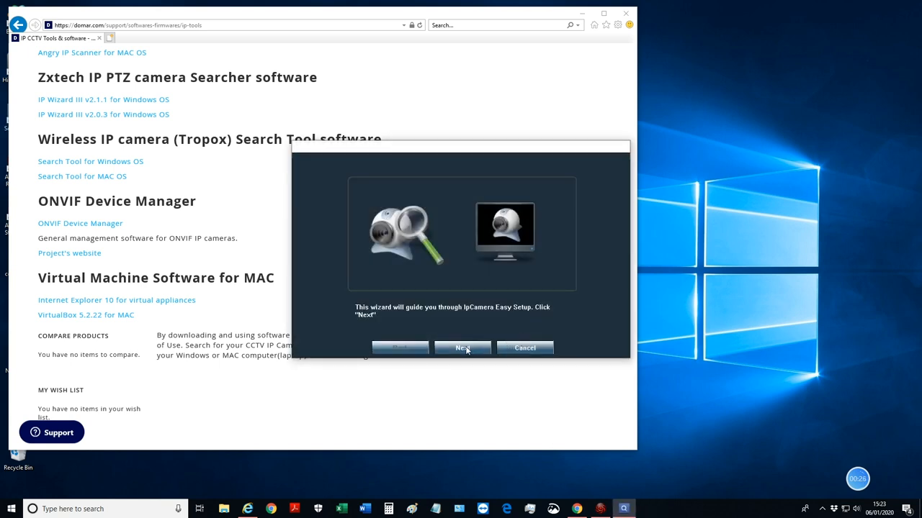
click(462, 347)
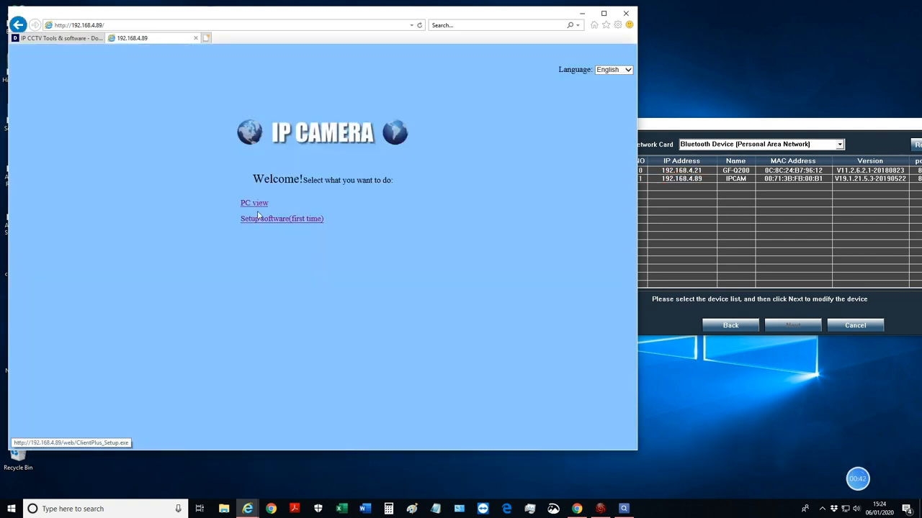
Step: In the camera's web settings, join the Wi-Fi network with its password and check the connection
click(253, 202)
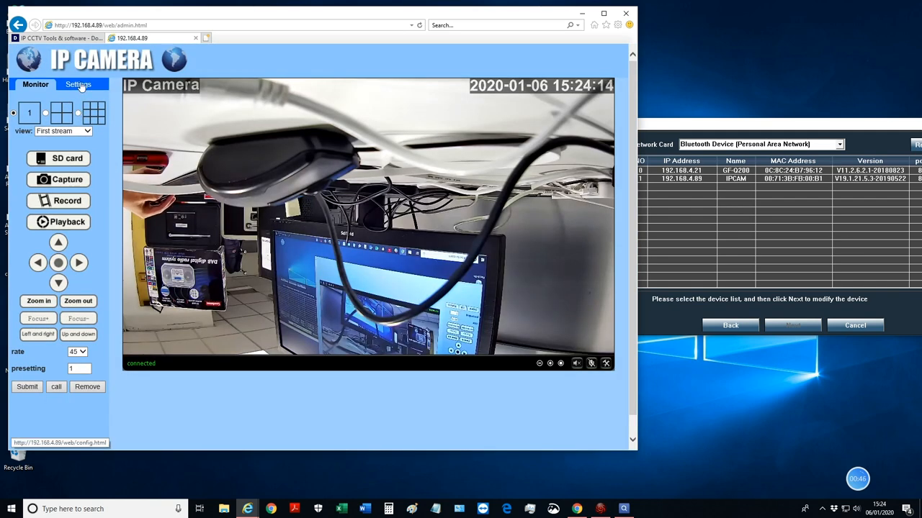
click(78, 84)
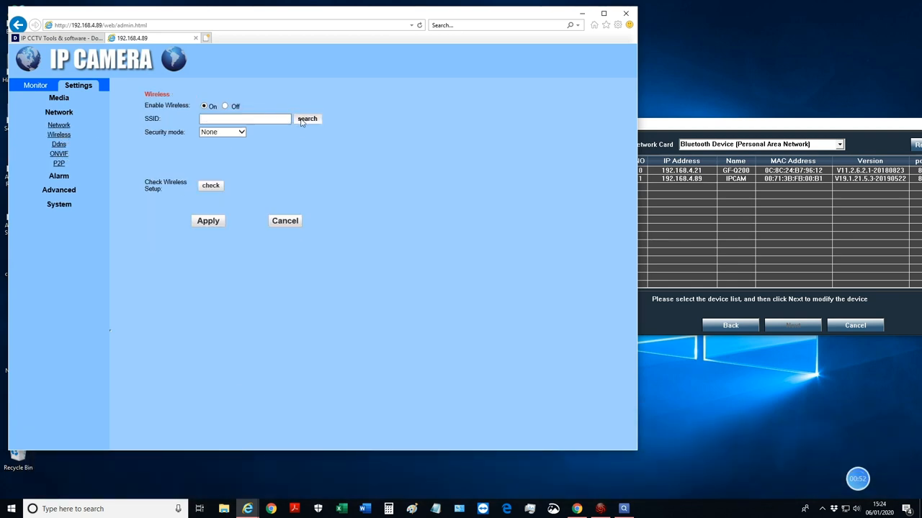
click(307, 118)
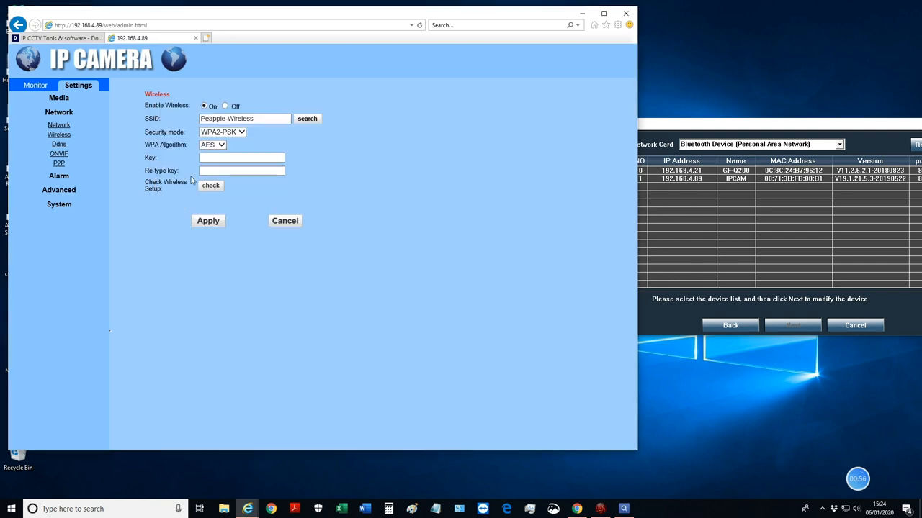
text(•••)
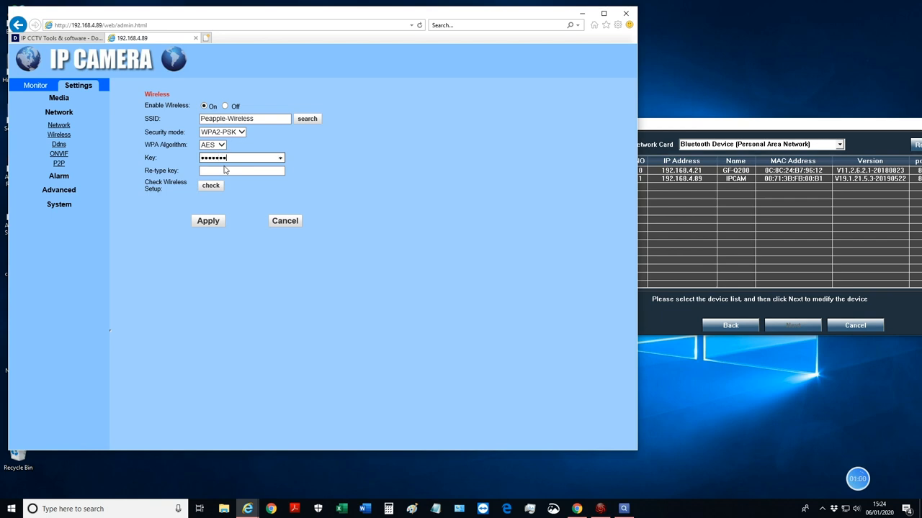
text(•••••)
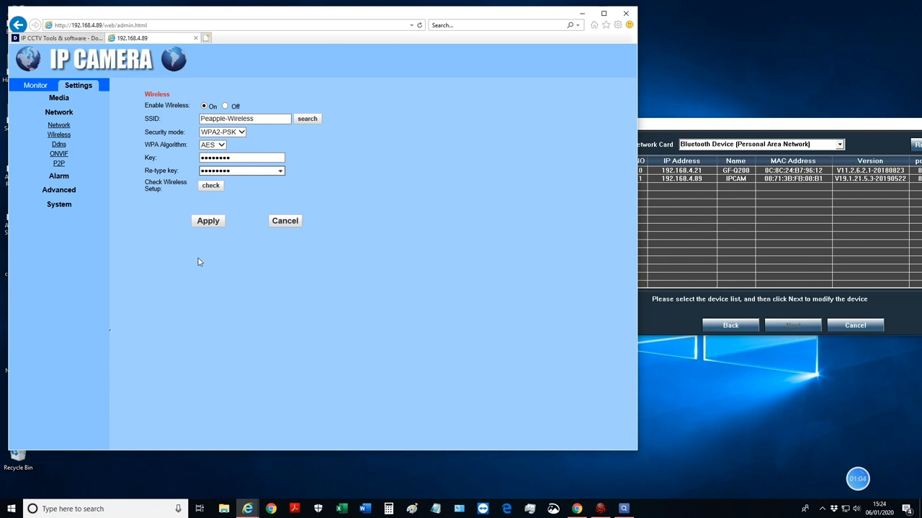
click(211, 184)
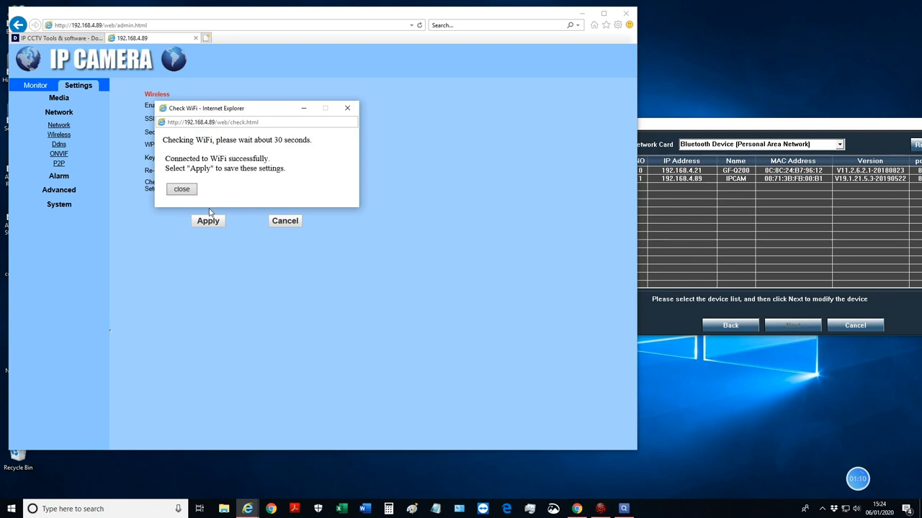
click(182, 189)
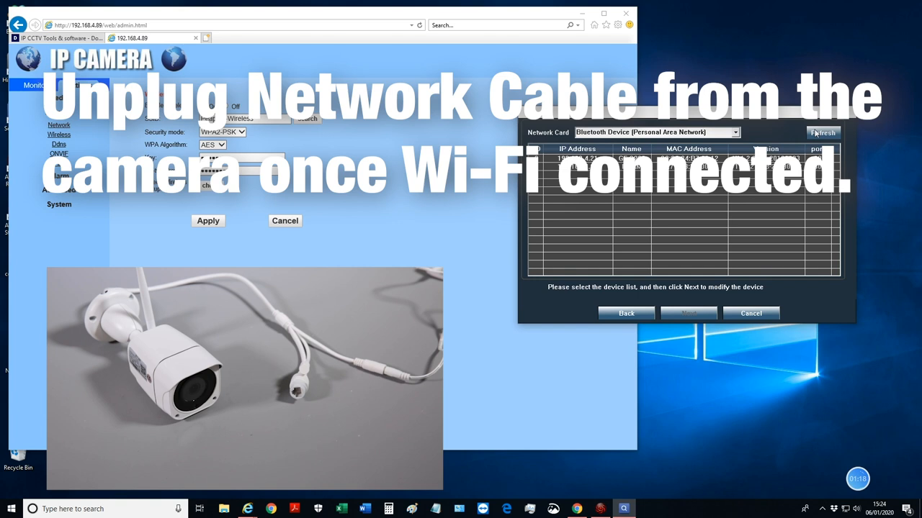
Step: Re-find the camera, set IP Configuration Type to Fixed IP Address 192.168.4.88 and apply
click(822, 133)
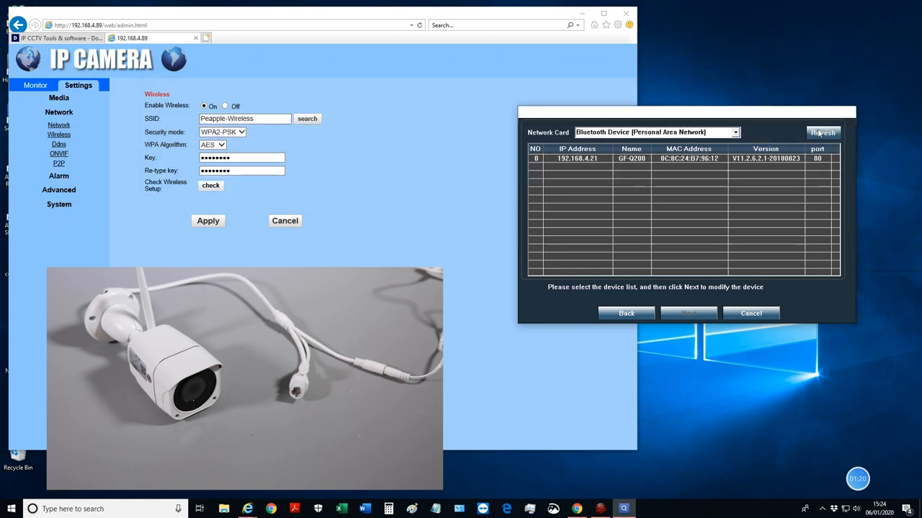
click(823, 132)
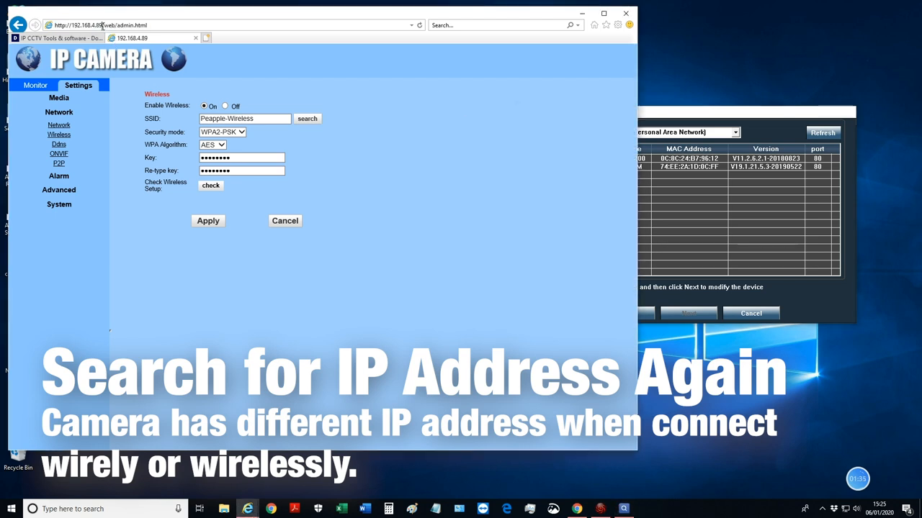
click(35, 84)
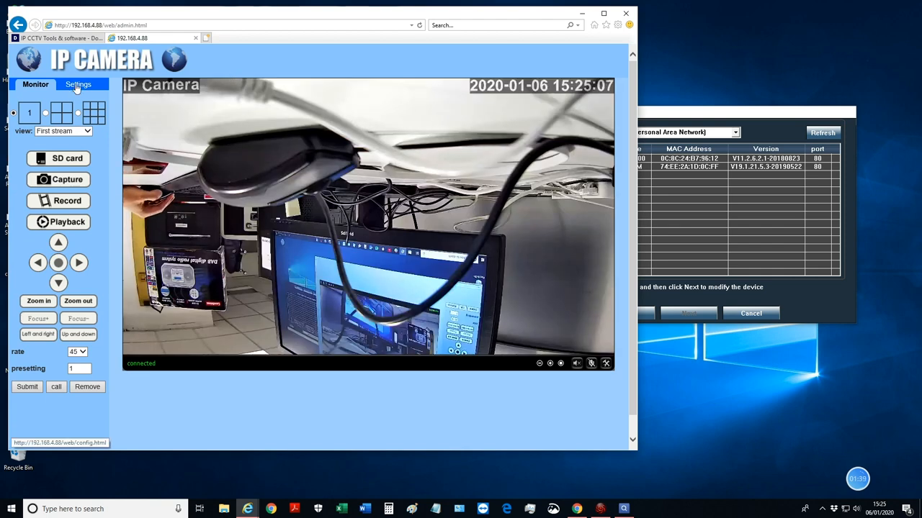
click(77, 85)
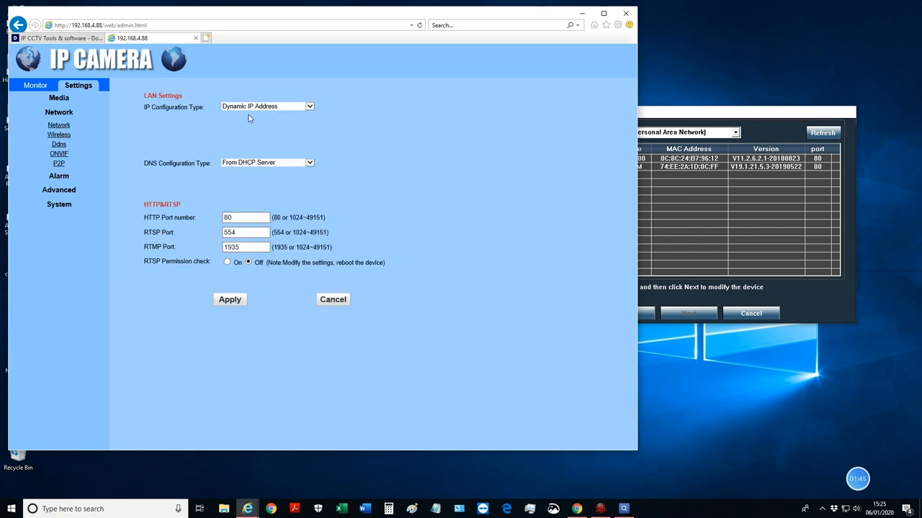
click(267, 107)
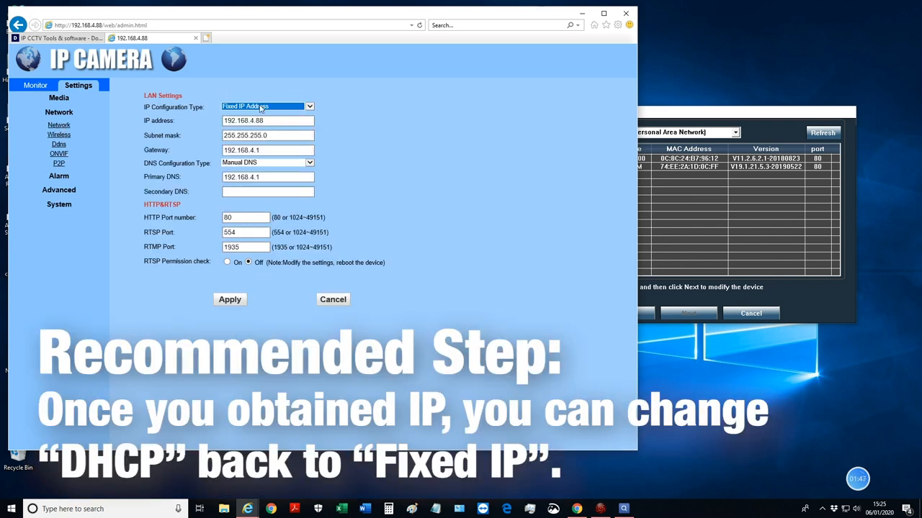
click(231, 299)
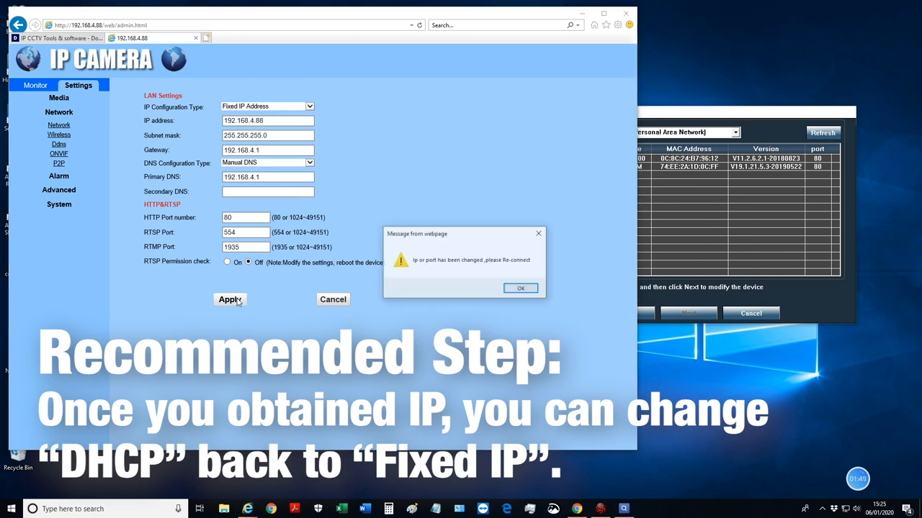
click(520, 288)
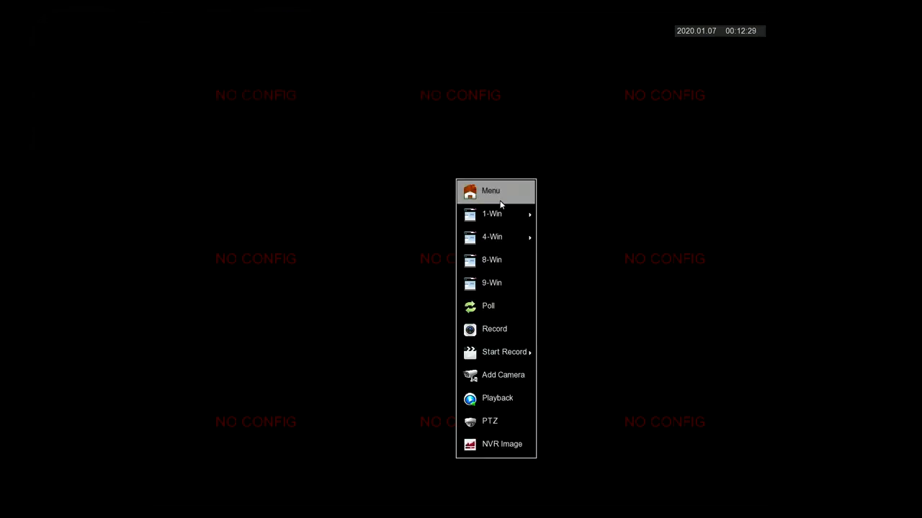
Step: In Configuration > Network > IP/Port, enable DHCP and apply
click(490, 191)
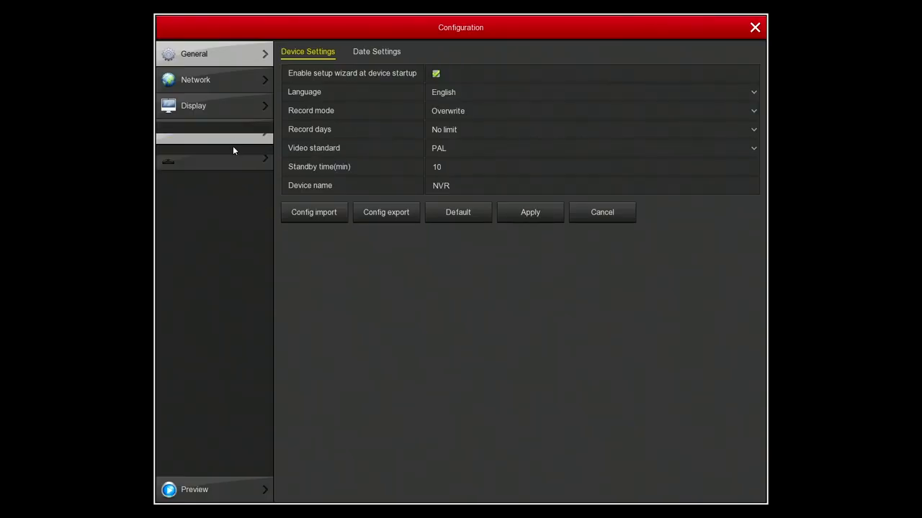
click(196, 79)
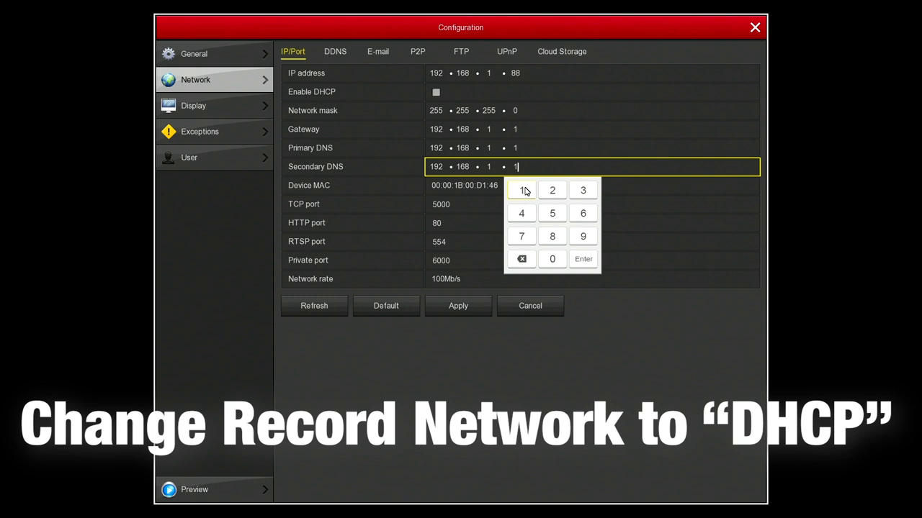
click(435, 92)
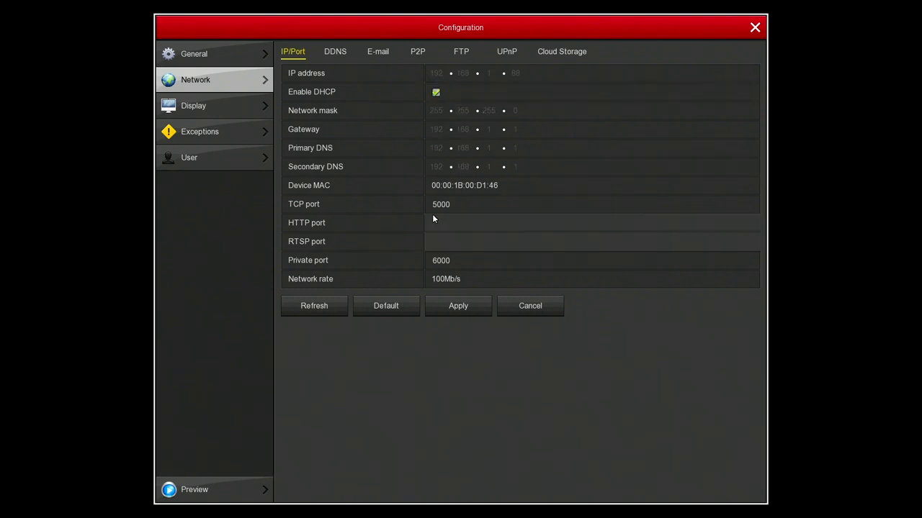
click(457, 305)
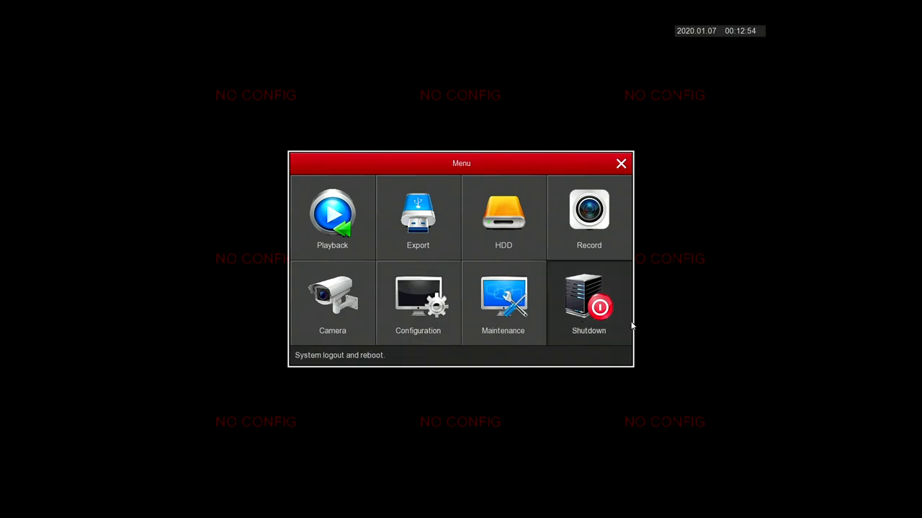
Step: Reboot the NVR, cancel the Boot Wizard, log in and choose Modify later on the password tip
click(588, 302)
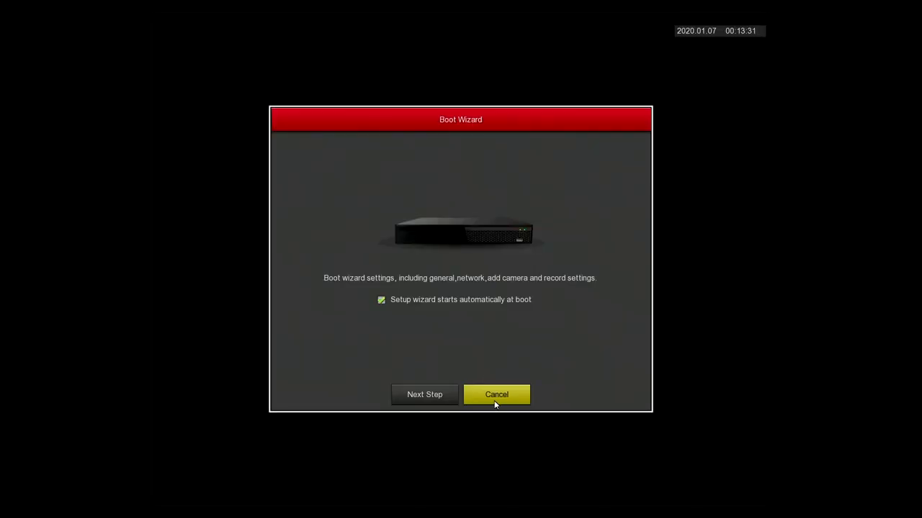
click(495, 394)
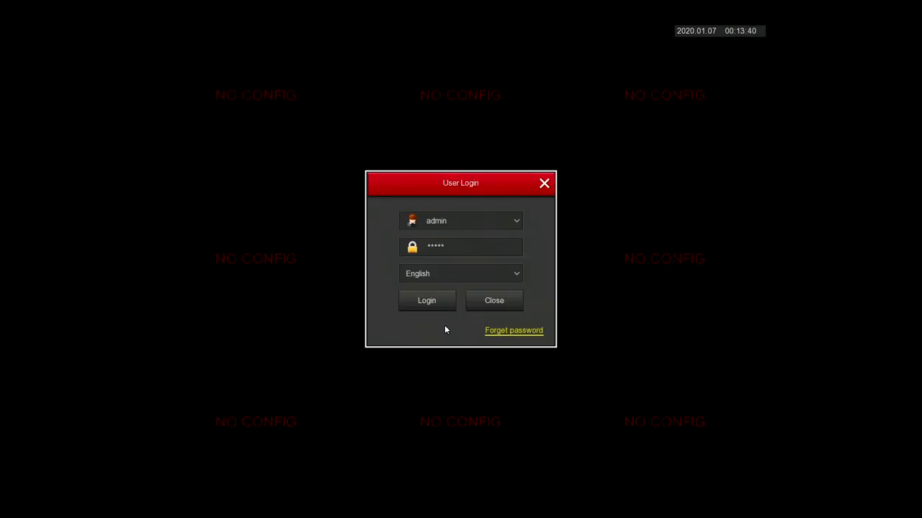
click(426, 301)
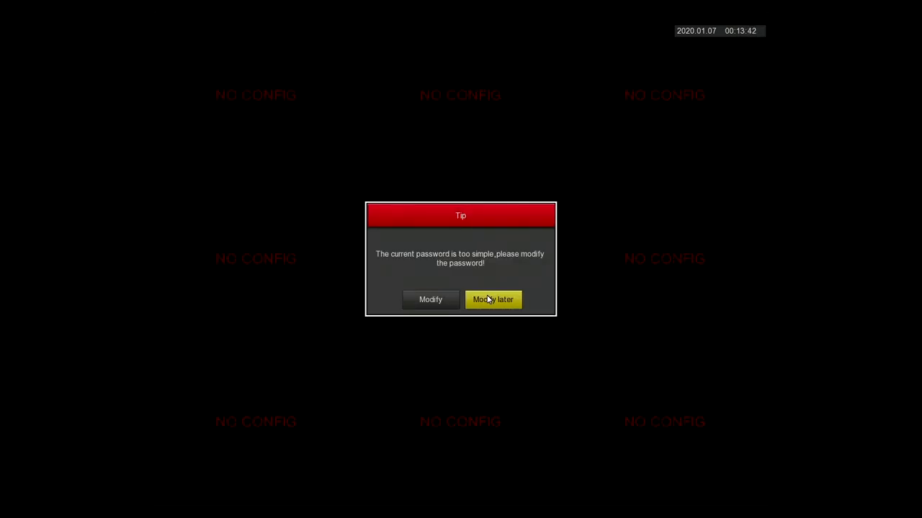
click(493, 300)
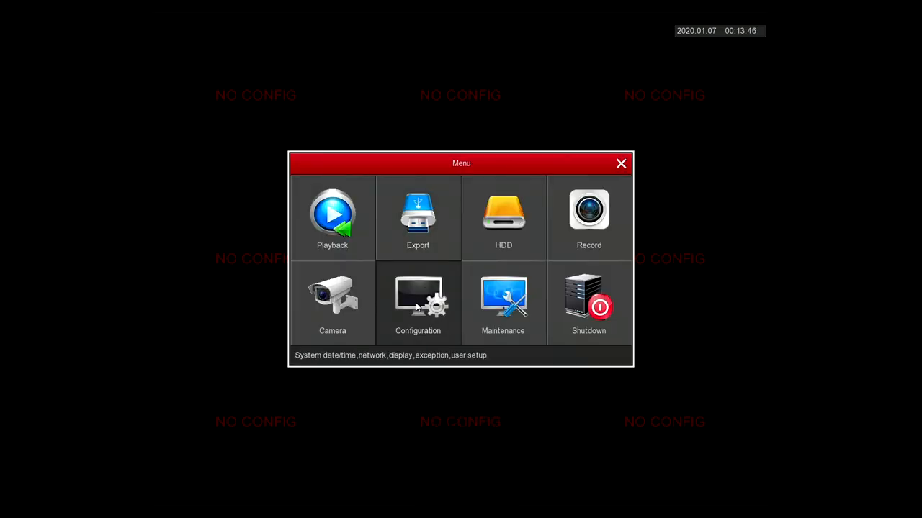
Step: Untick Enable DHCP to keep fixed address 192.168.4.75, apply and confirm the DNS tip
click(418, 302)
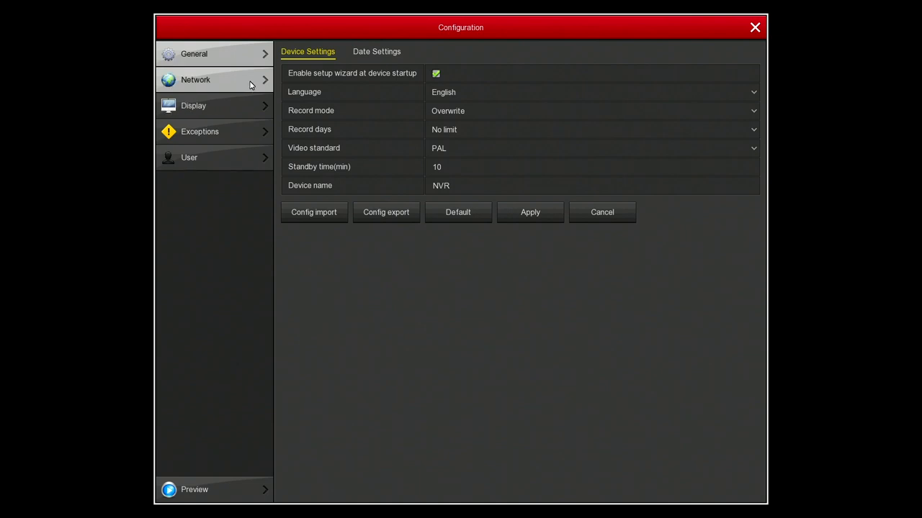
click(196, 79)
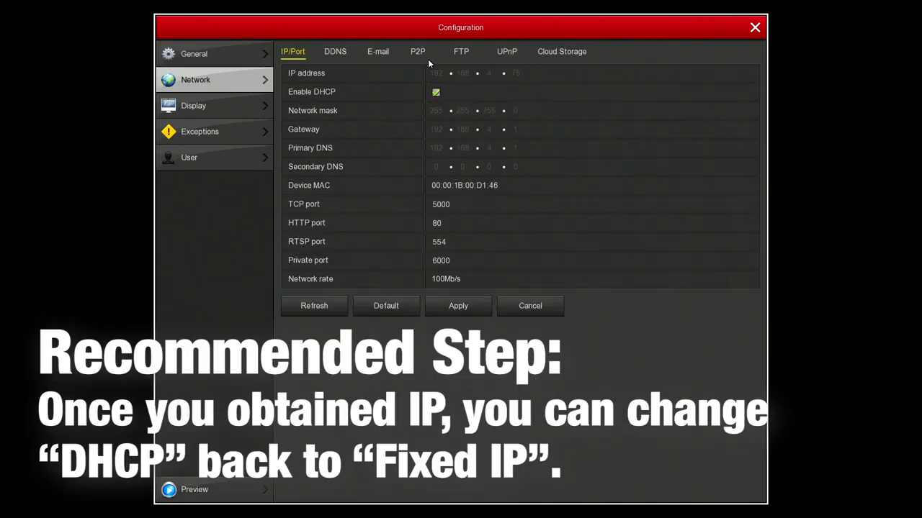
click(435, 92)
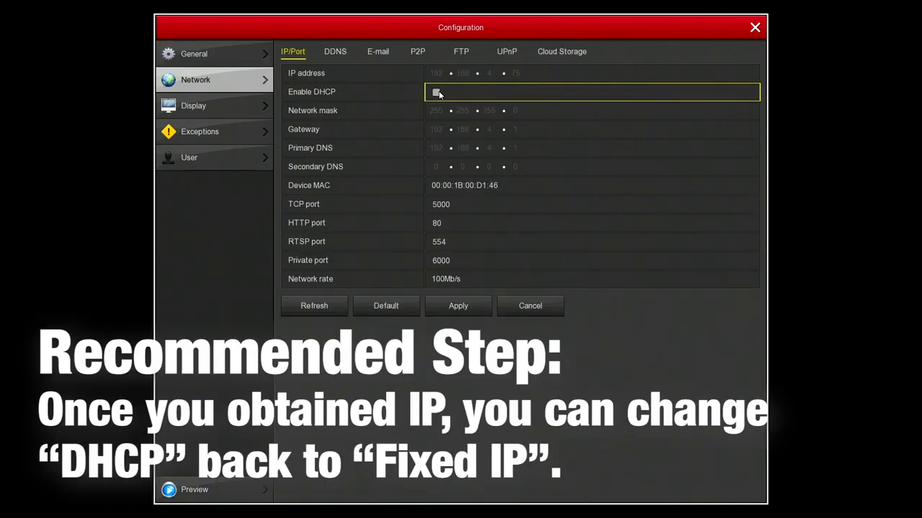
click(458, 305)
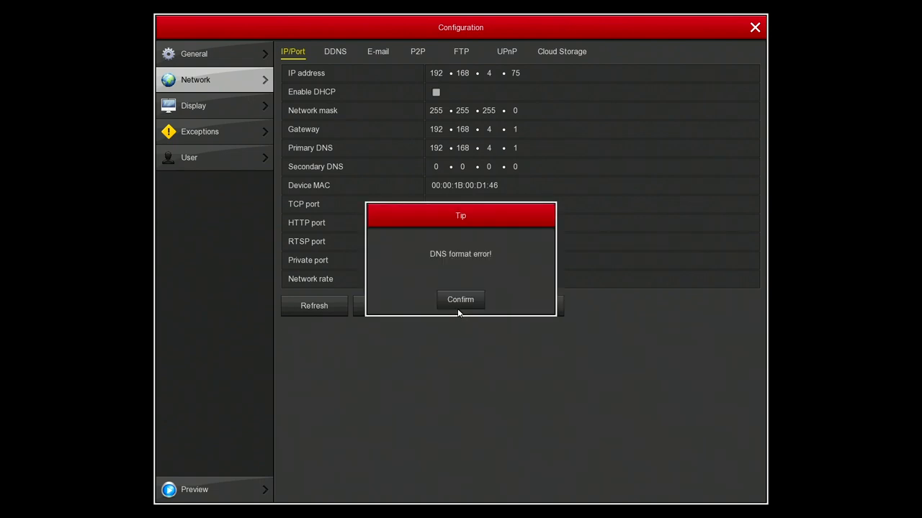
click(461, 299)
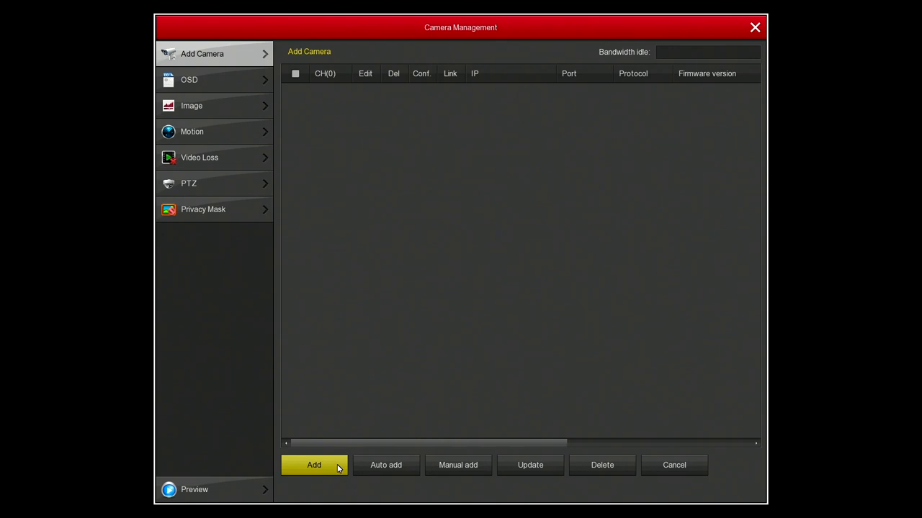
Step: From Camera Management, run Device Search and select the camera at 192.168.4.88
click(314, 463)
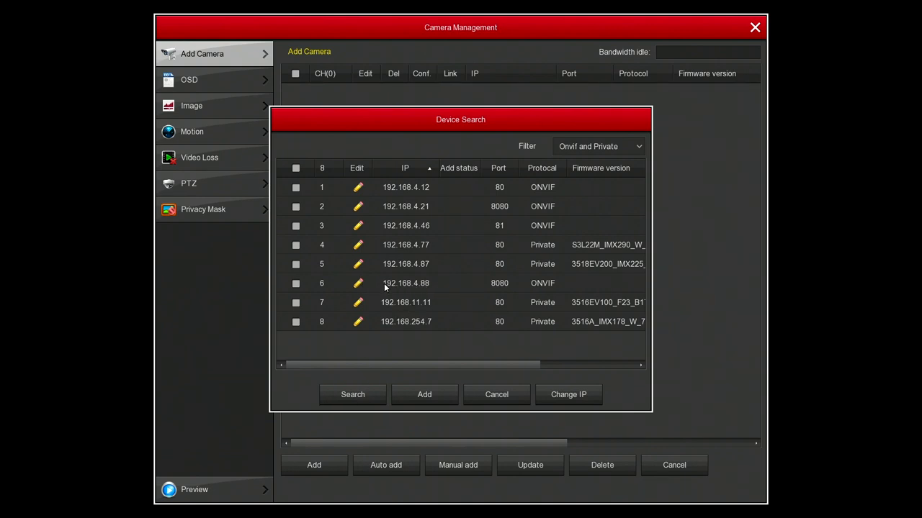
click(423, 395)
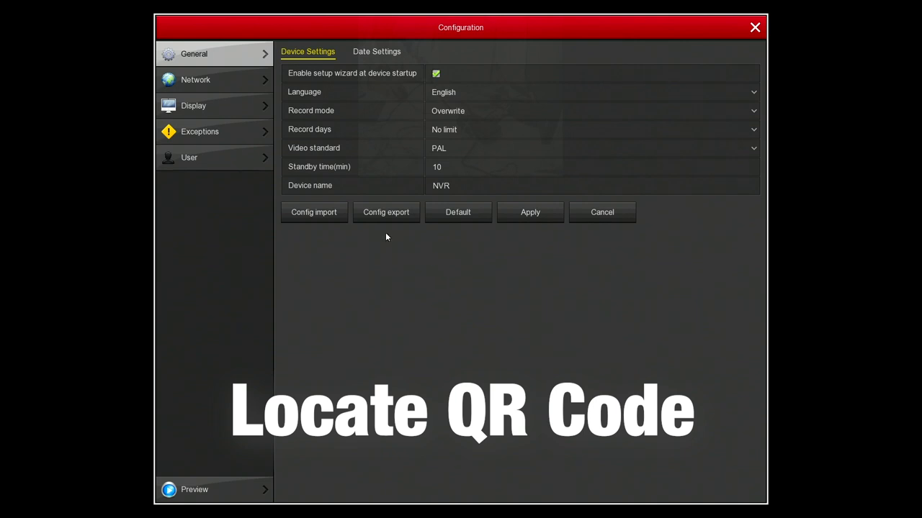
Step: Show the Network > P2P page with the Android and iOS QR codes, then launch BitVision
click(196, 79)
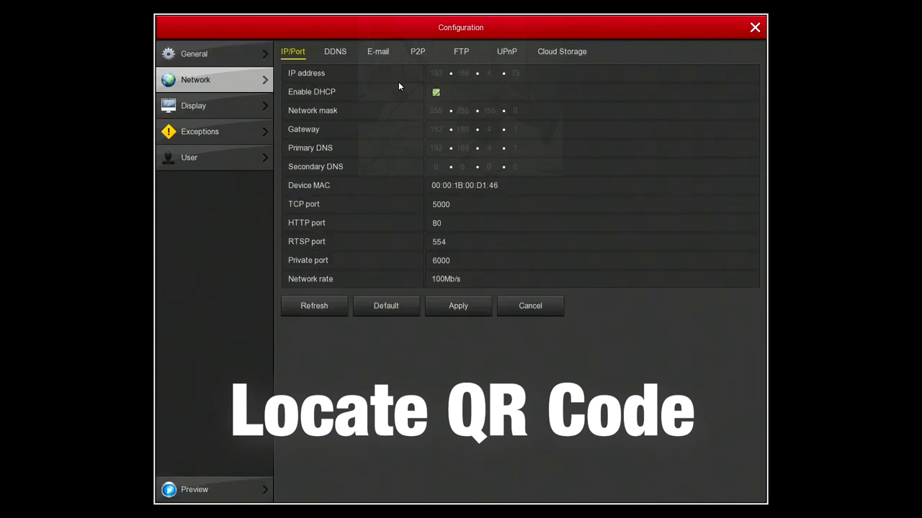
click(417, 52)
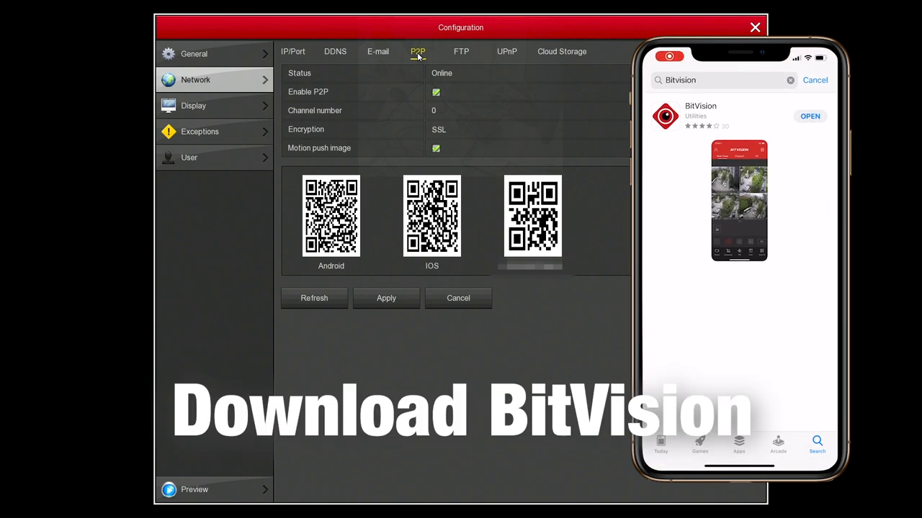
click(809, 116)
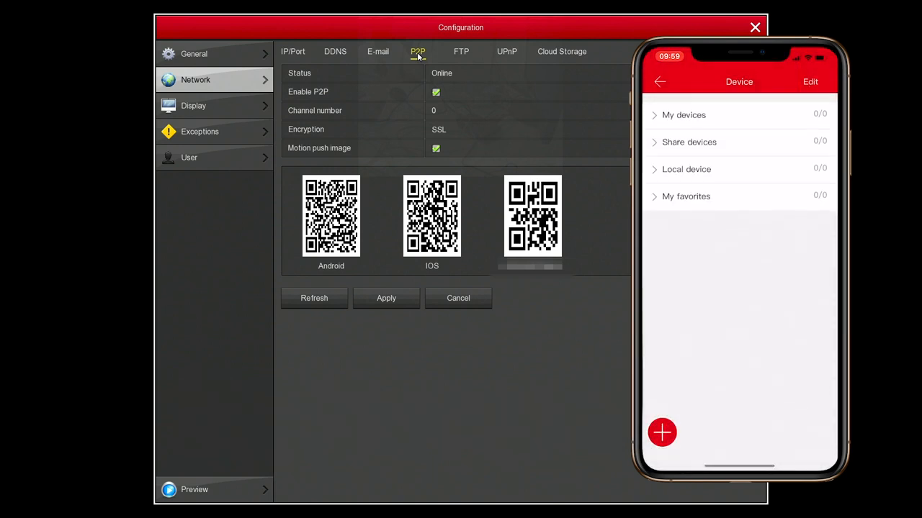
Step: Add the NVR by QR scan with login and captcha so My devices lists CH1–CH9
click(661, 432)
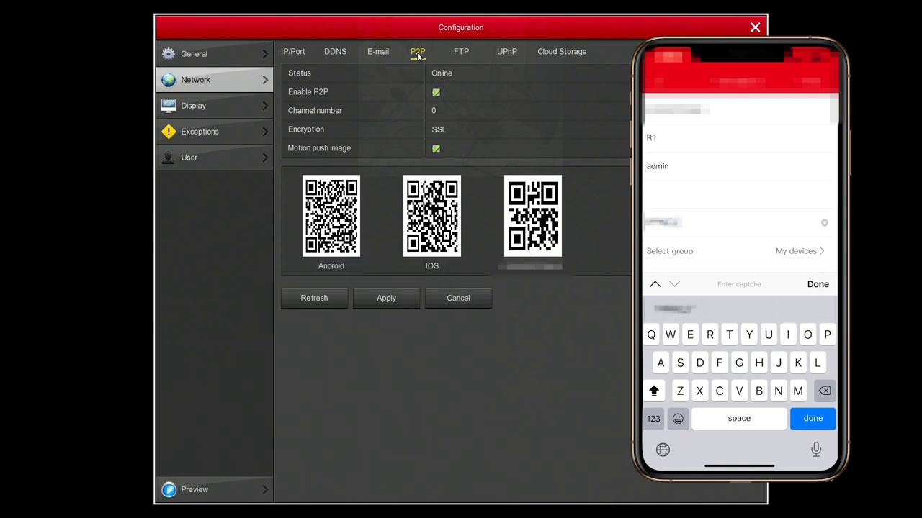
click(812, 417)
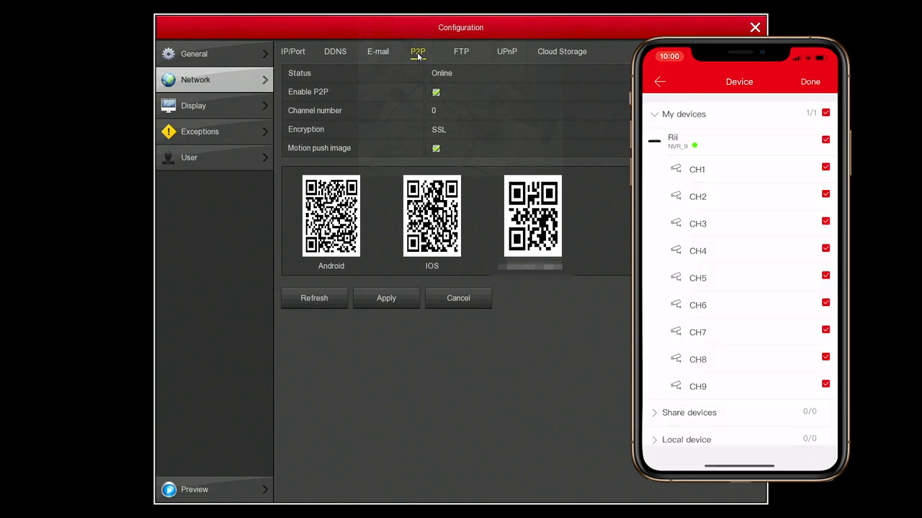
Step: Open the NVR's Real Time live view and show its PTZ/UTC pan-tilt controls
click(810, 81)
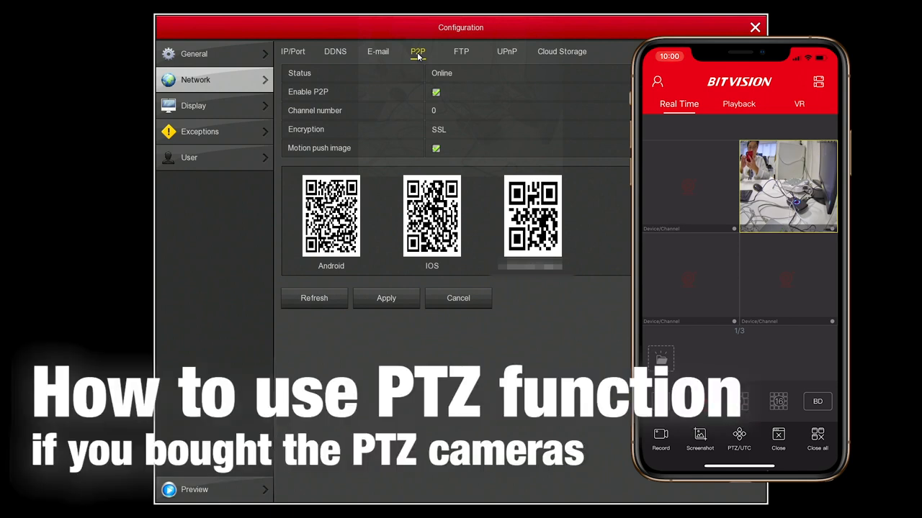
click(738, 439)
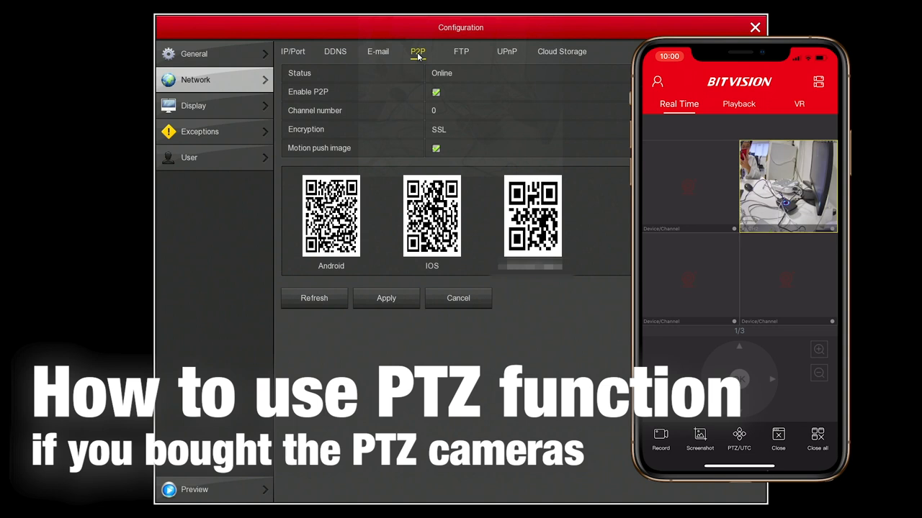